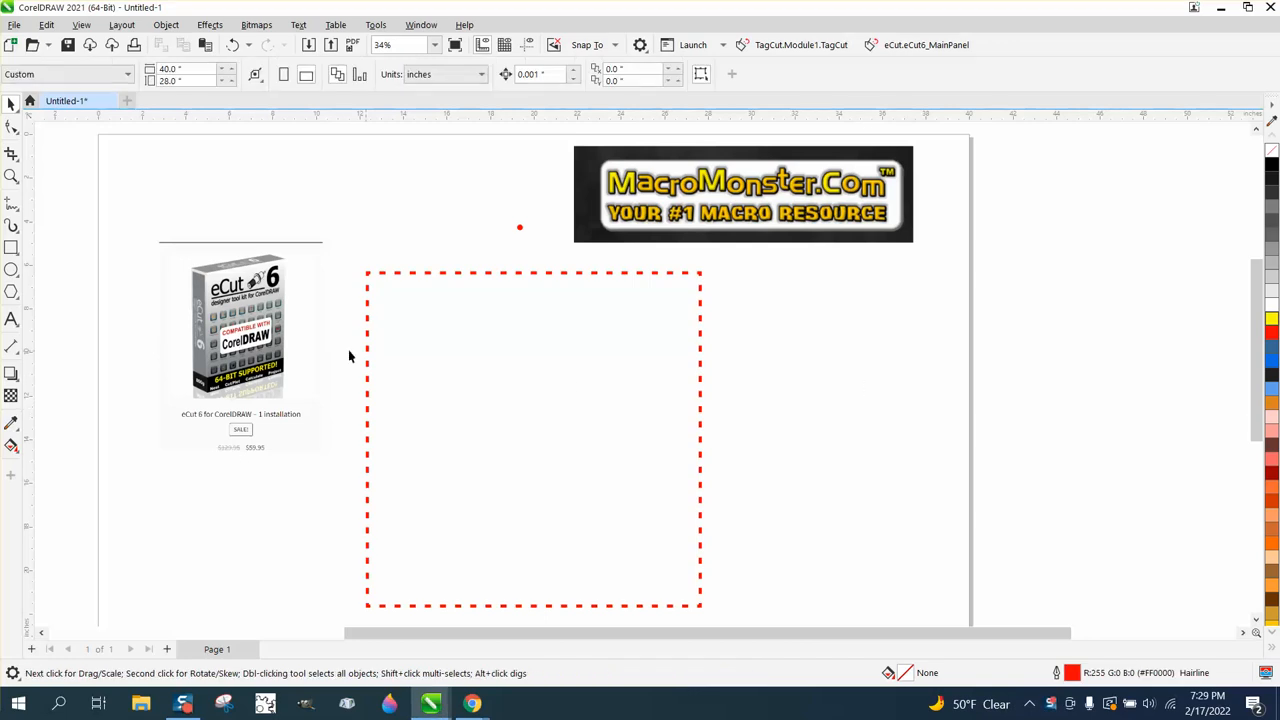
Select the eCut product image and open the eCut 6 Replace dialog from Align/Replace.
left_click(240, 325)
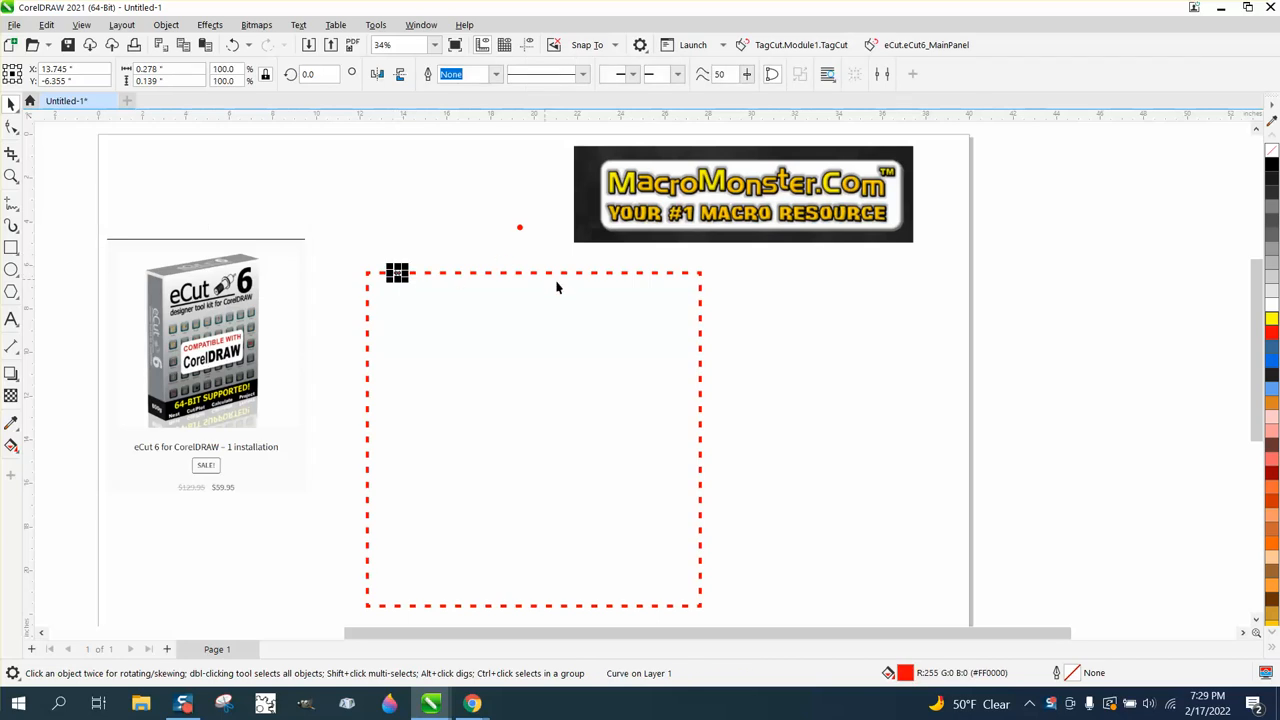
mouse_move(676, 233)
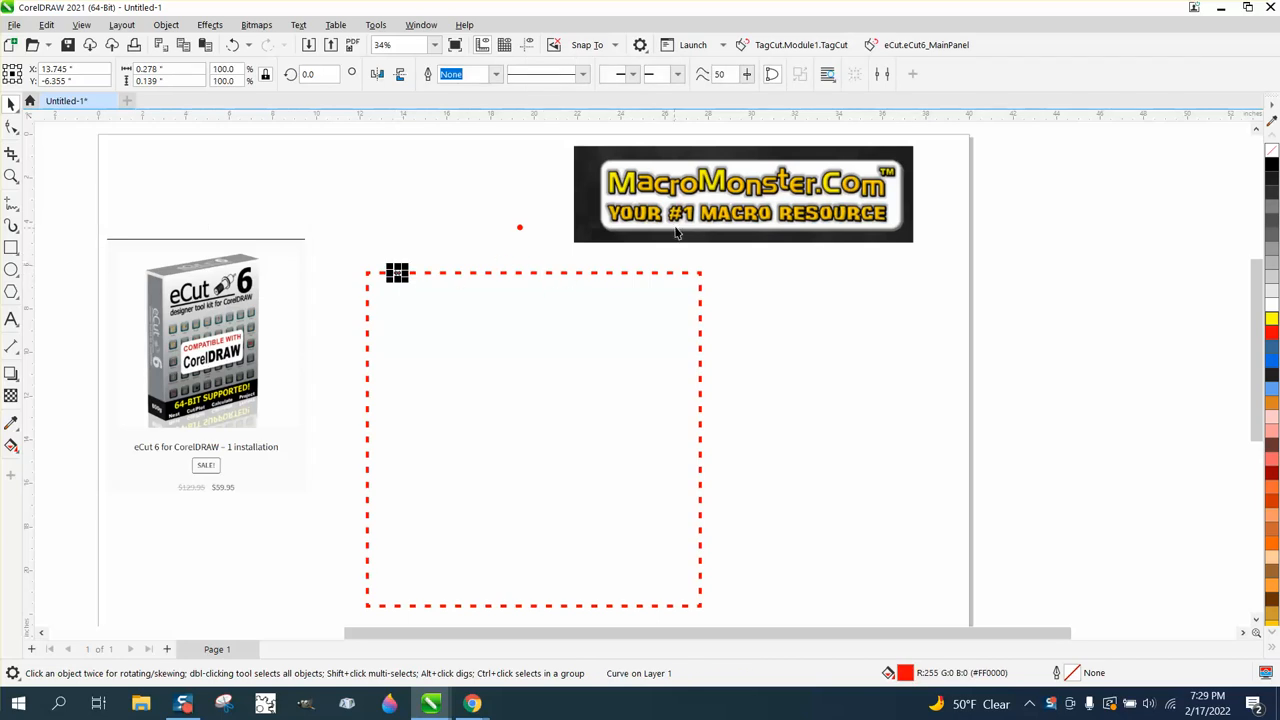
left_click(742, 194)
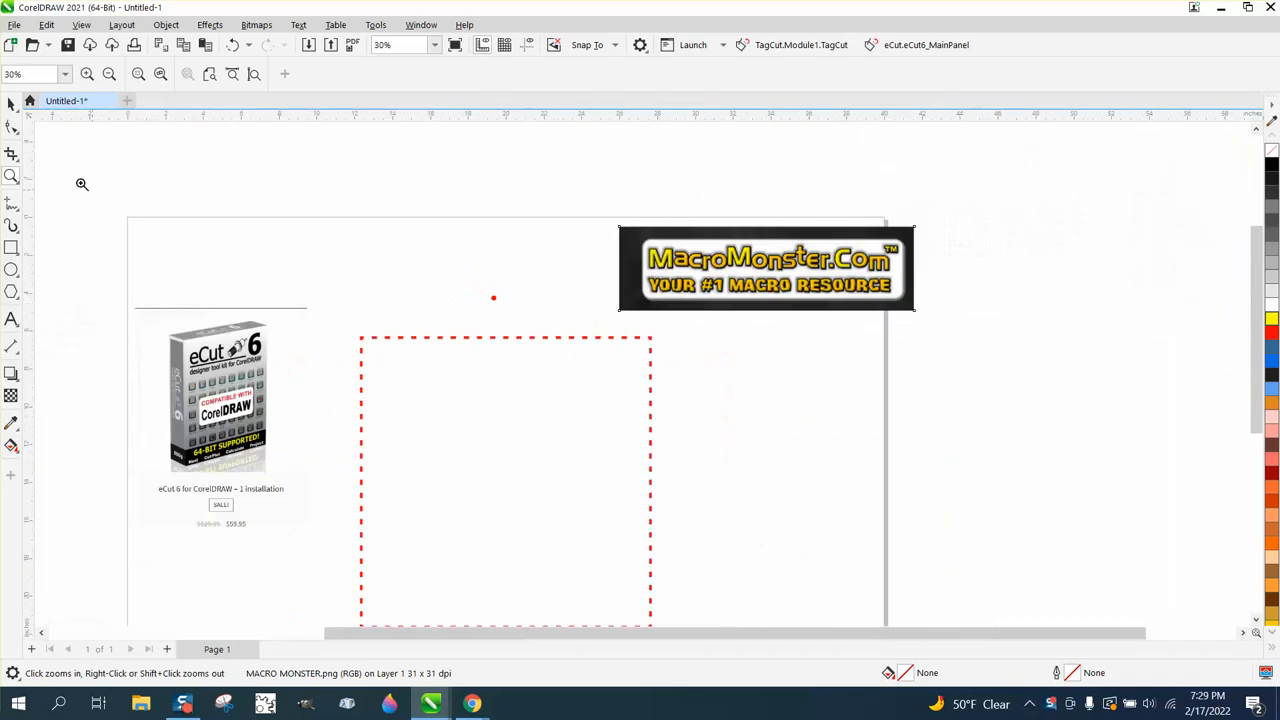
left_click(220, 390)
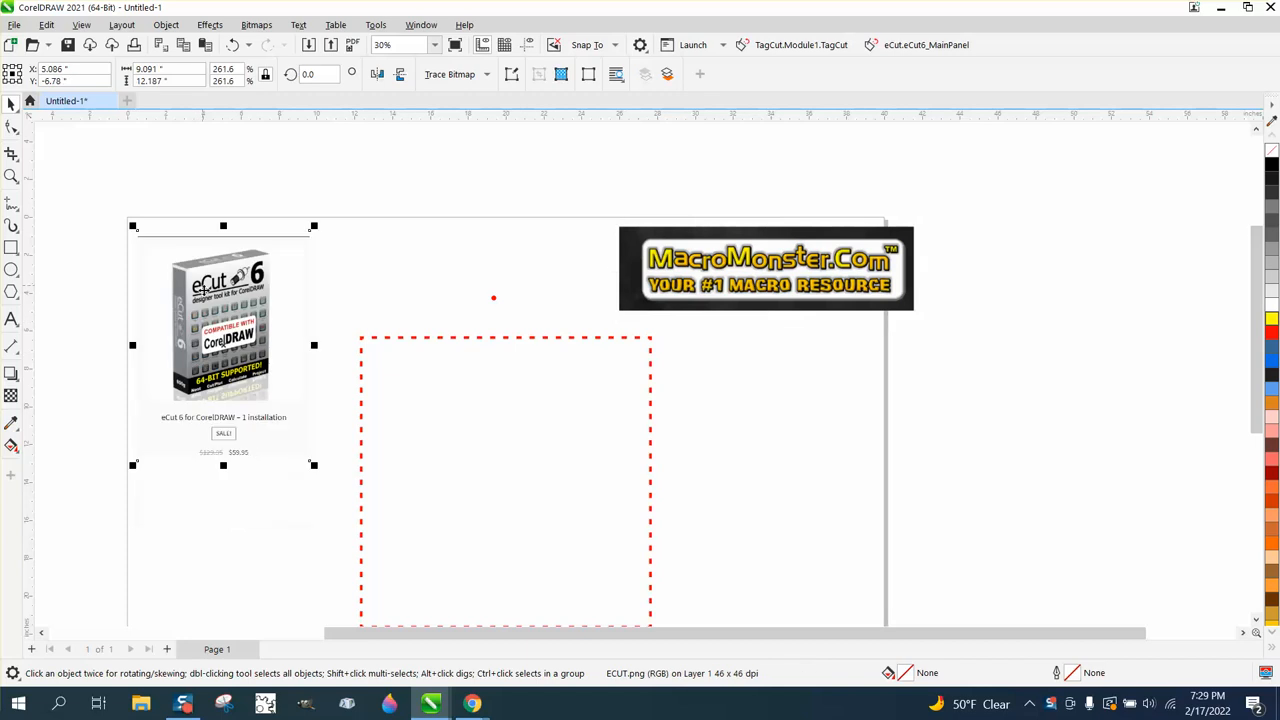
mouse_move(222, 453)
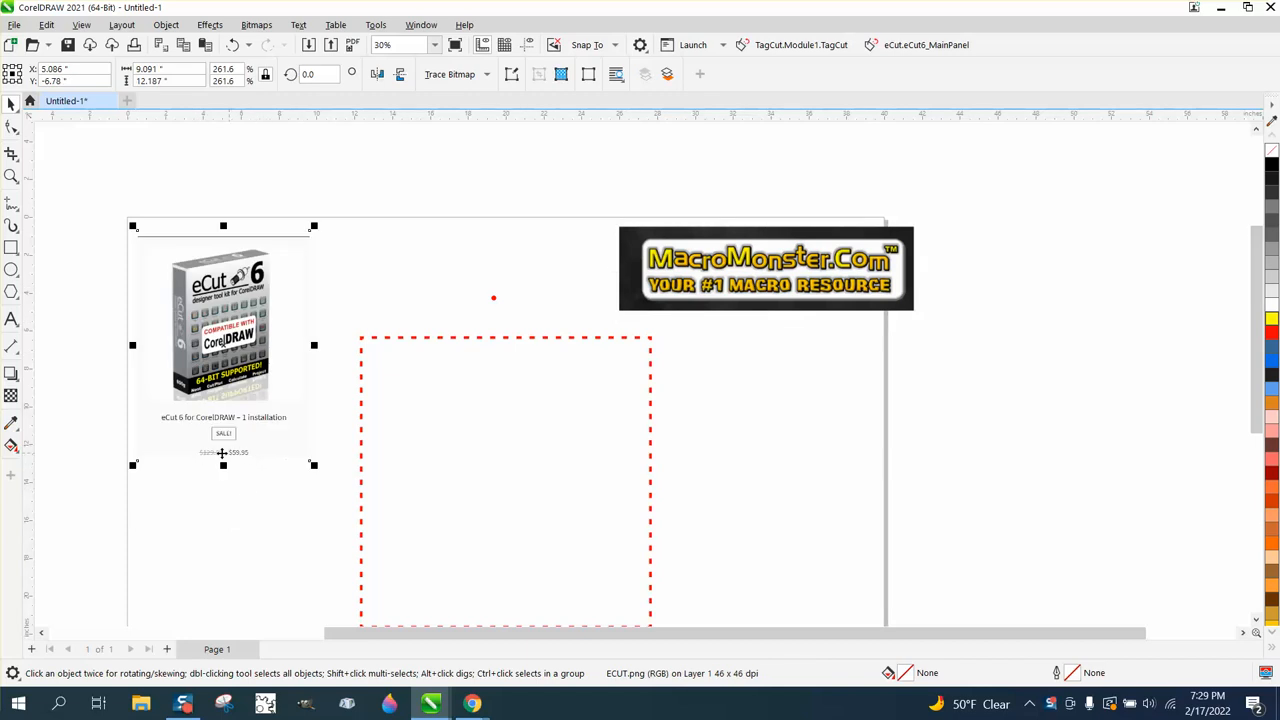
mouse_move(752, 318)
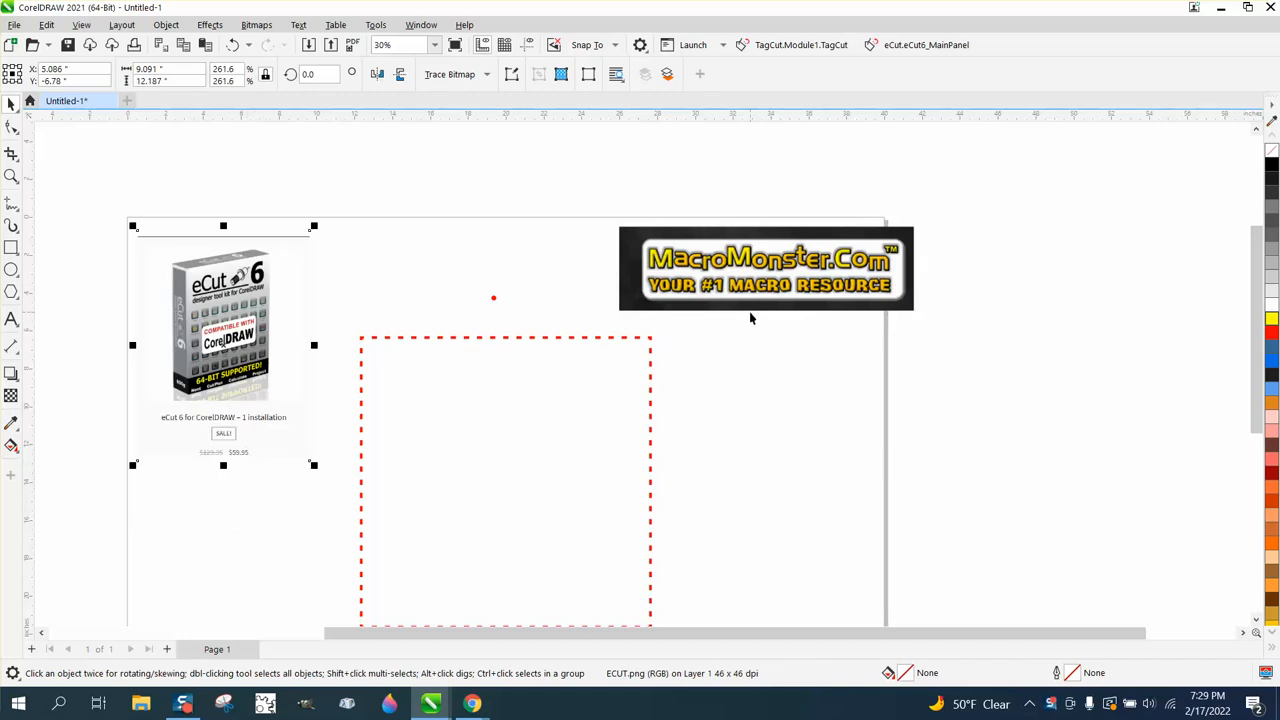
mouse_move(790, 240)
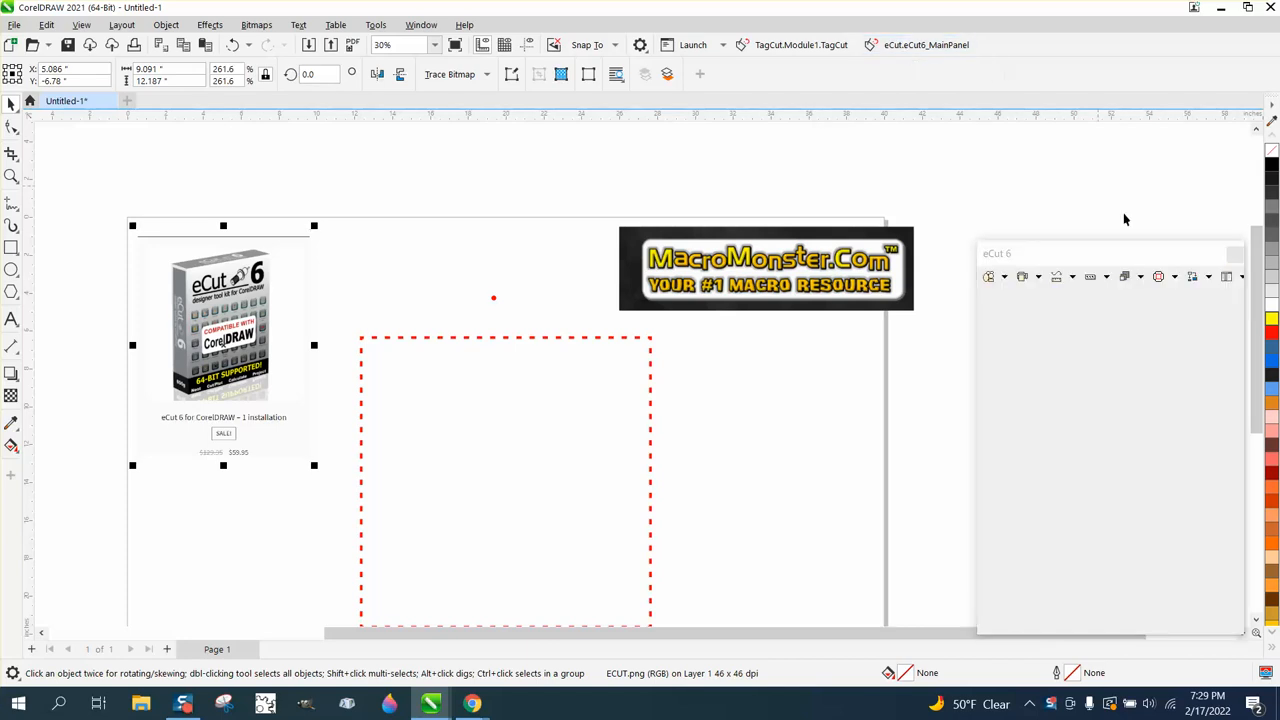
left_click(1200, 277)
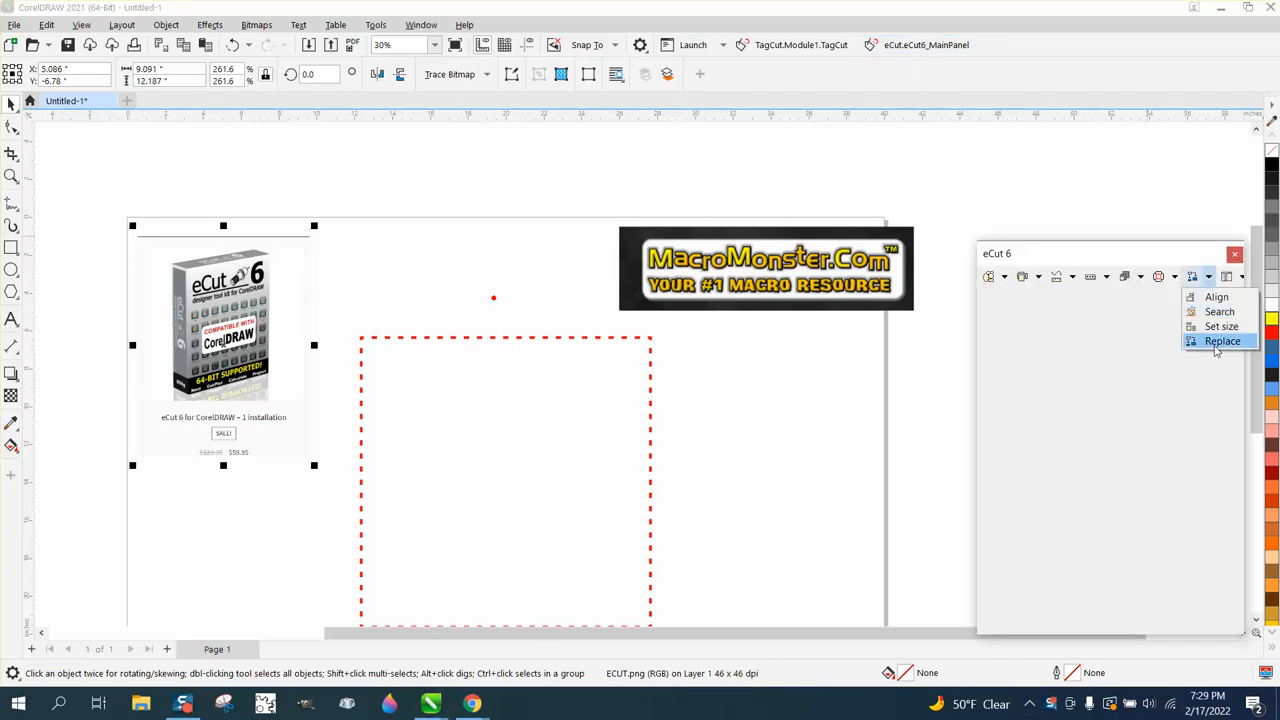
left_click(1222, 341)
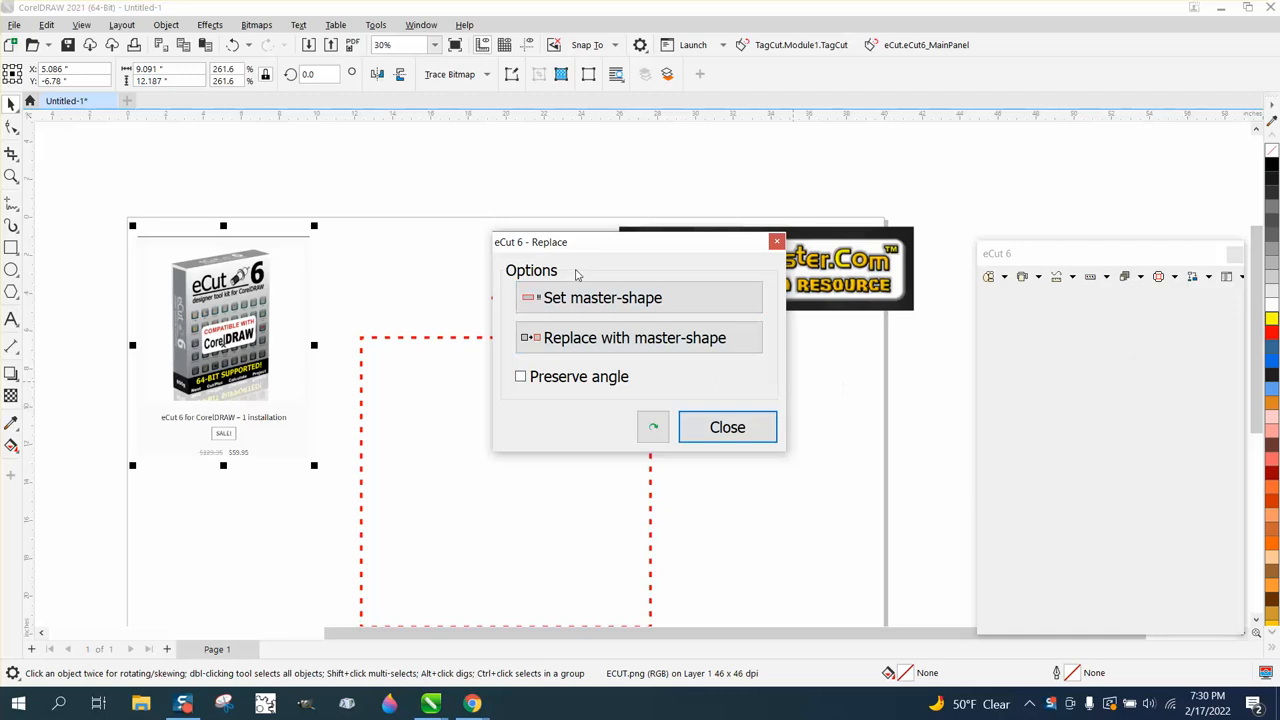
mouse_move(723, 252)
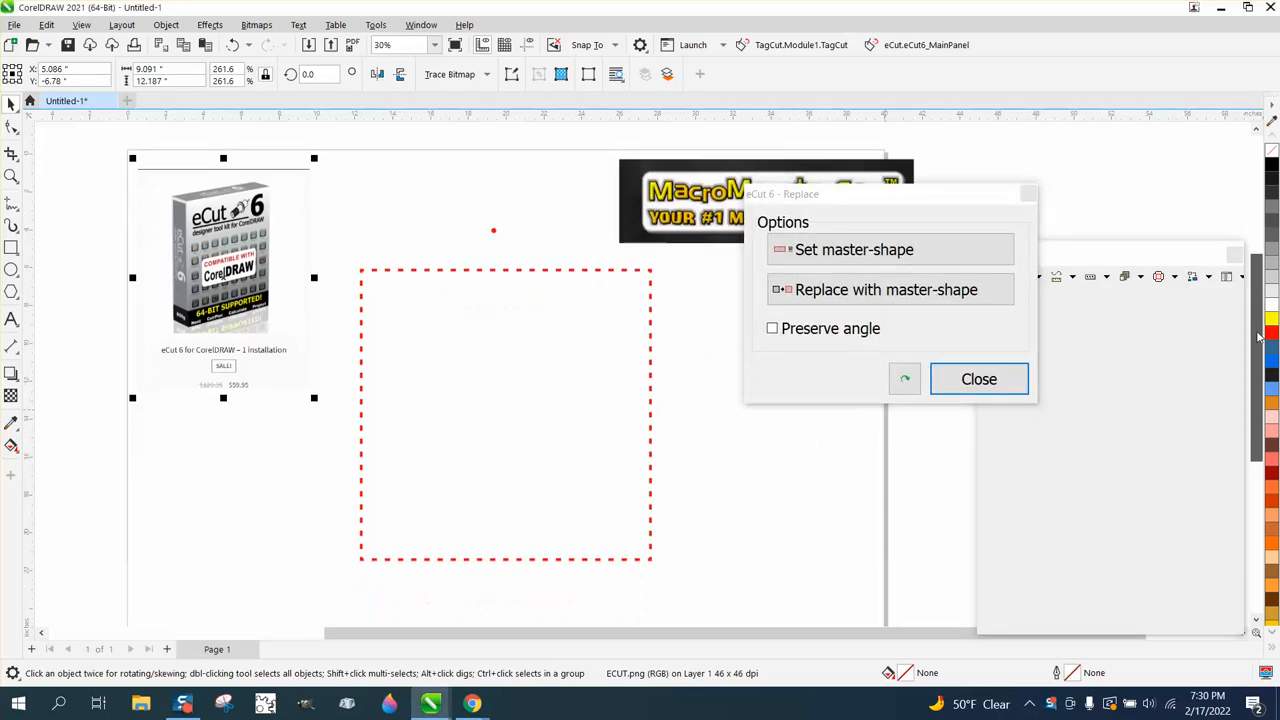
Select all 88 dashes, swap them for the red dot master shape, and close Replace.
scroll("up", 3)
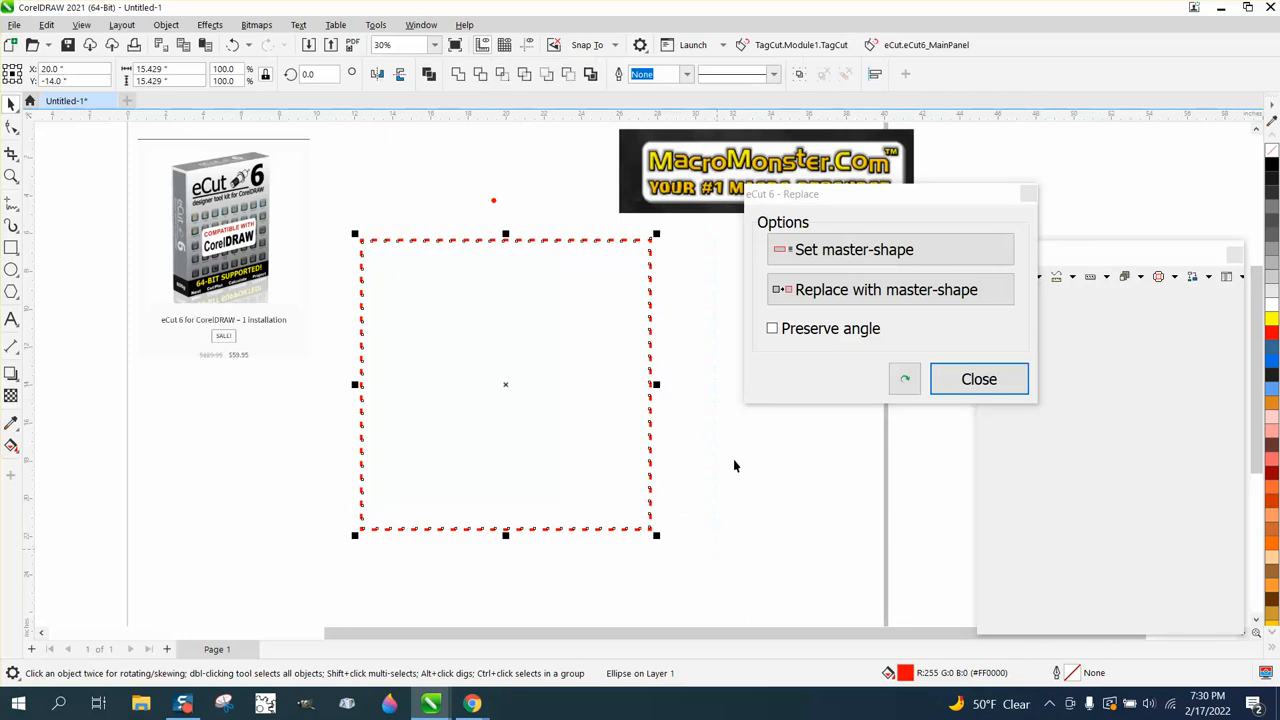
left_click(885, 289)
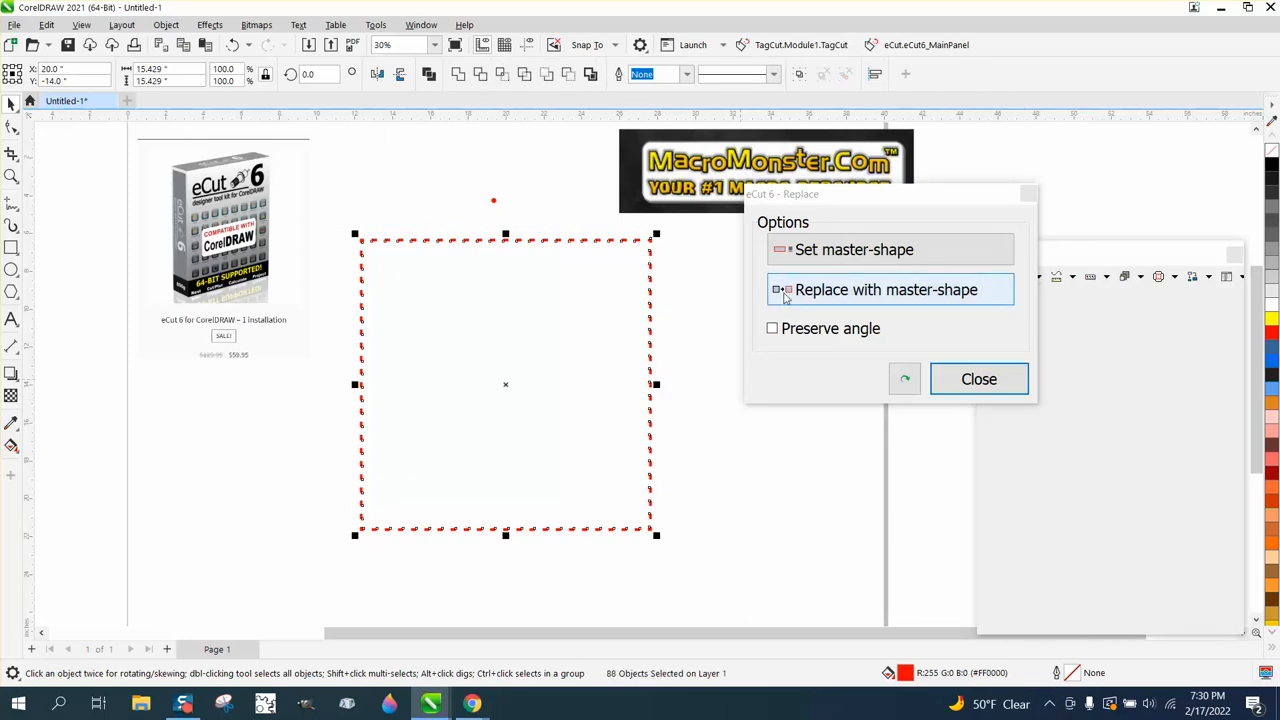
left_click(886, 289)
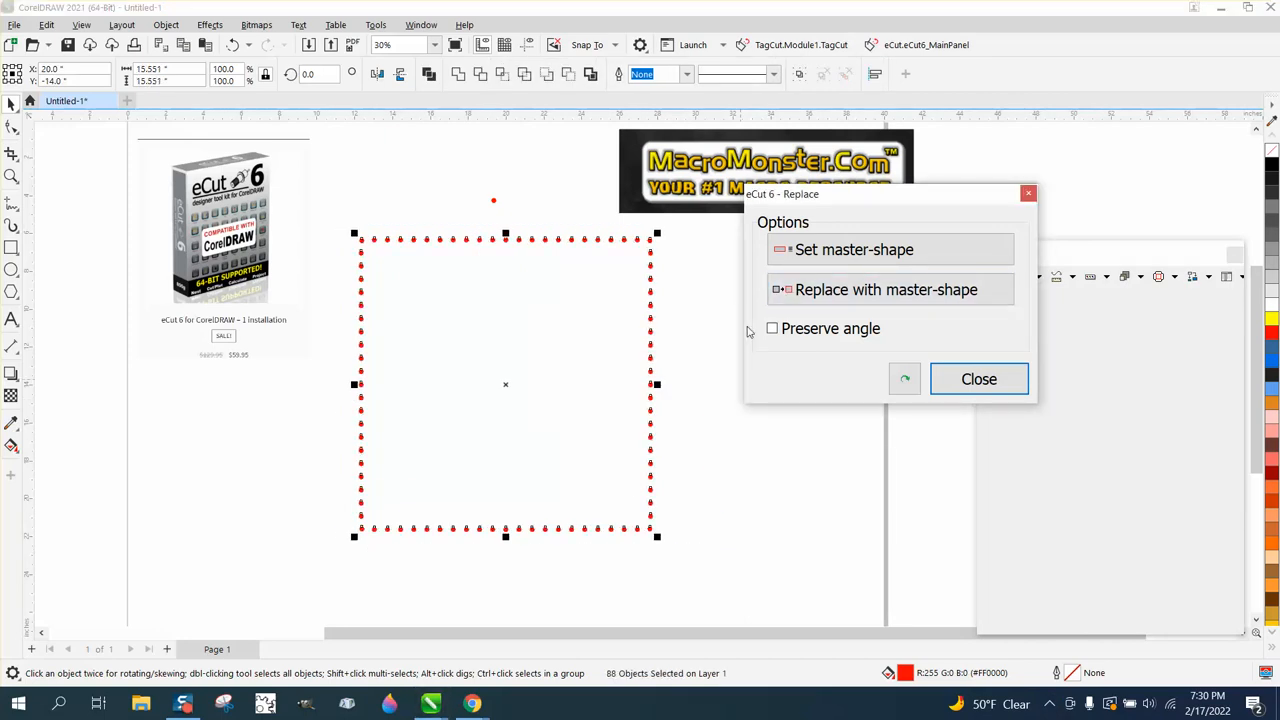
left_click(978, 378)
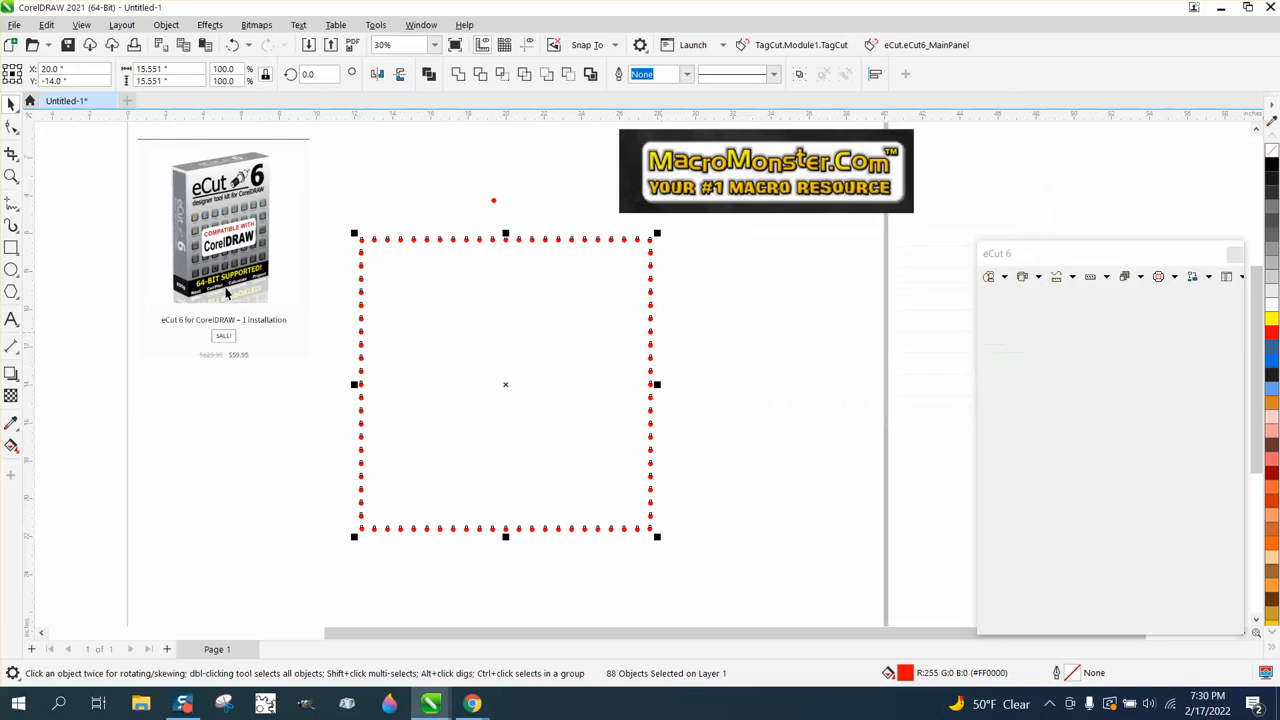
left_click(572, 277)
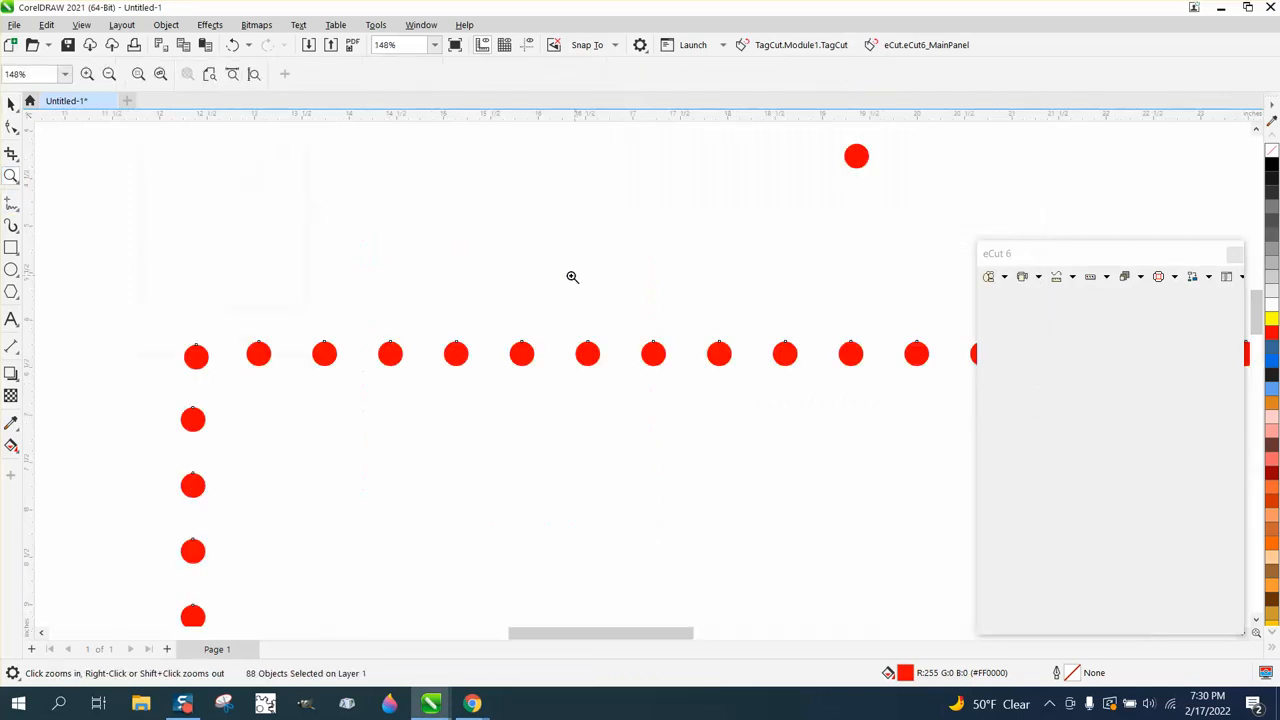
mouse_move(717, 333)
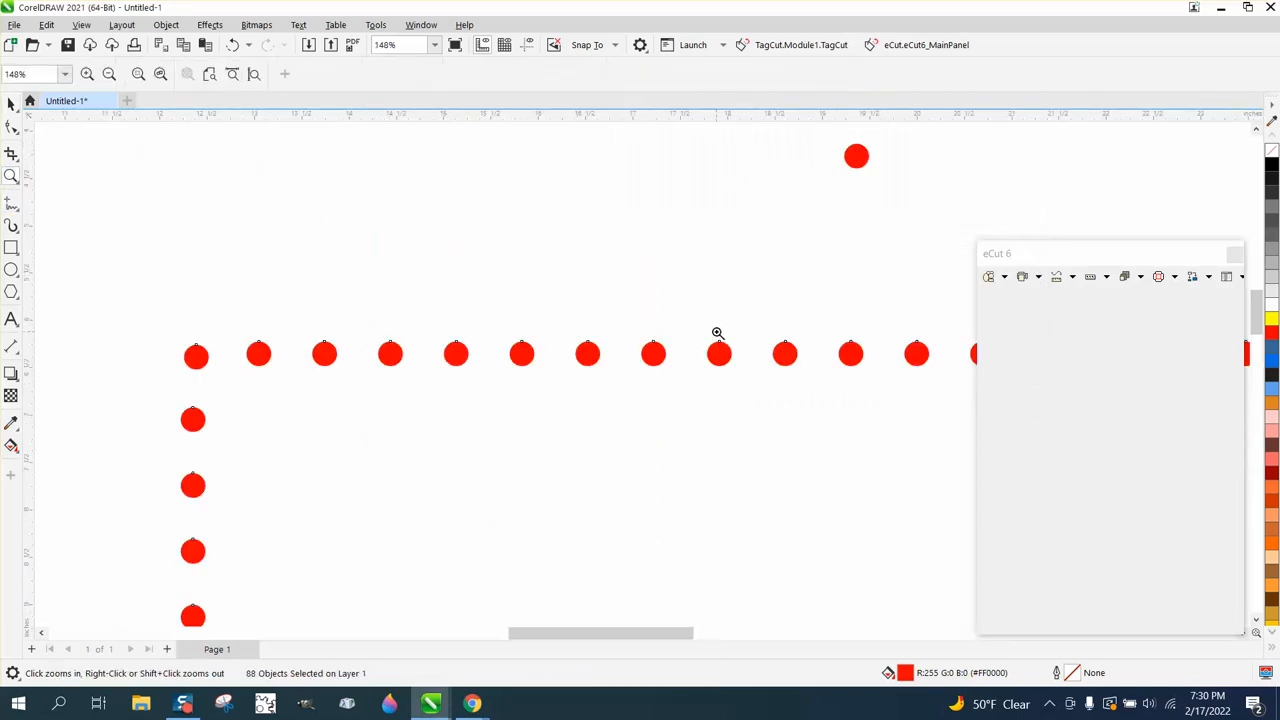
left_click(109, 74)
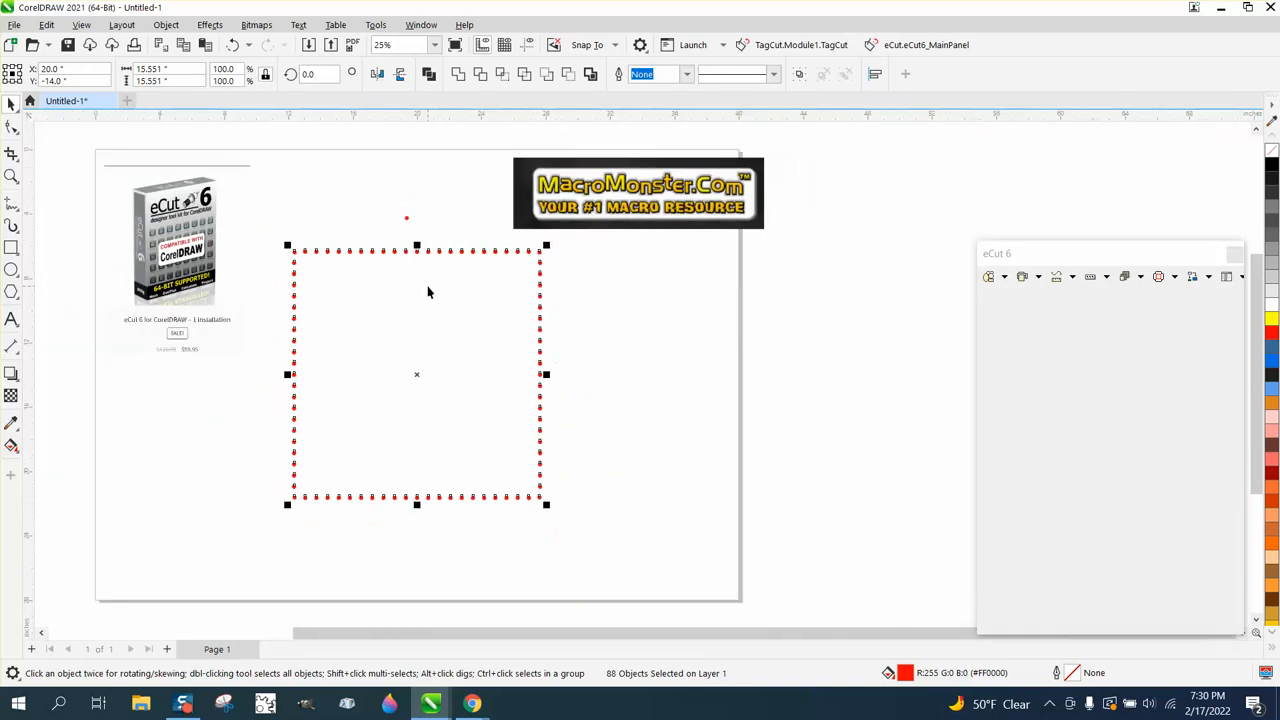
mouse_move(1170, 261)
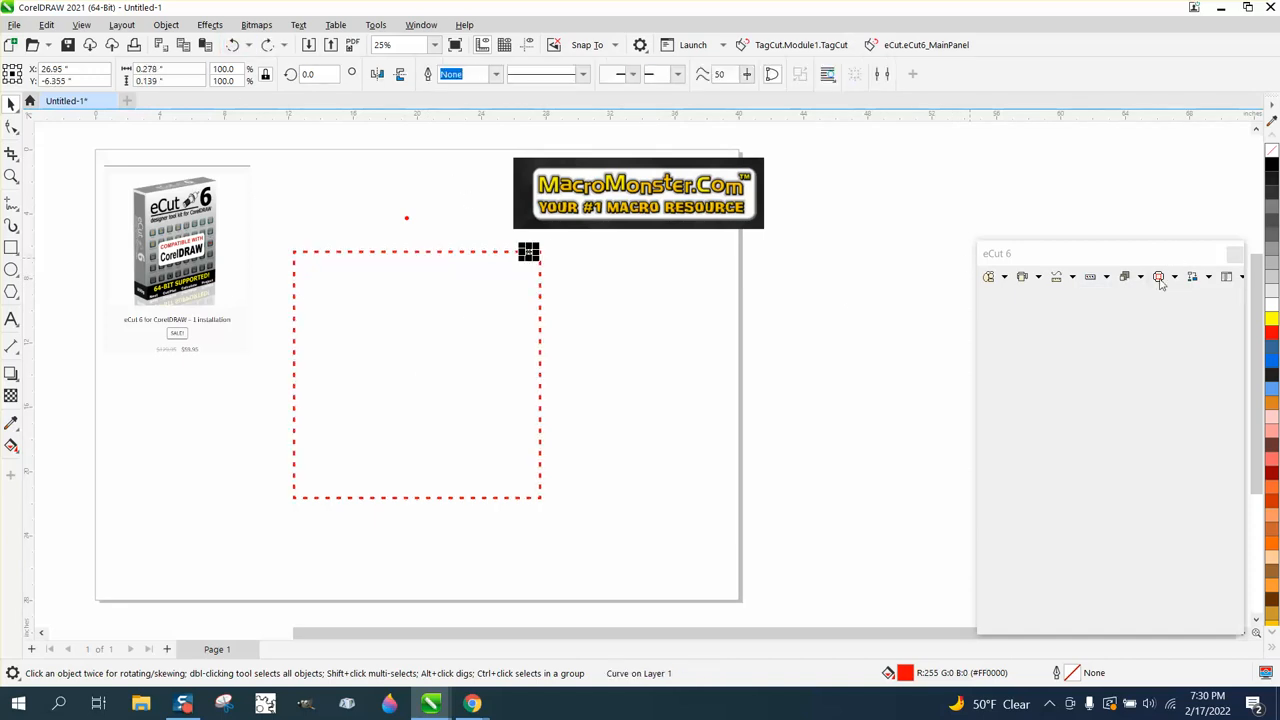
mouse_move(990, 277)
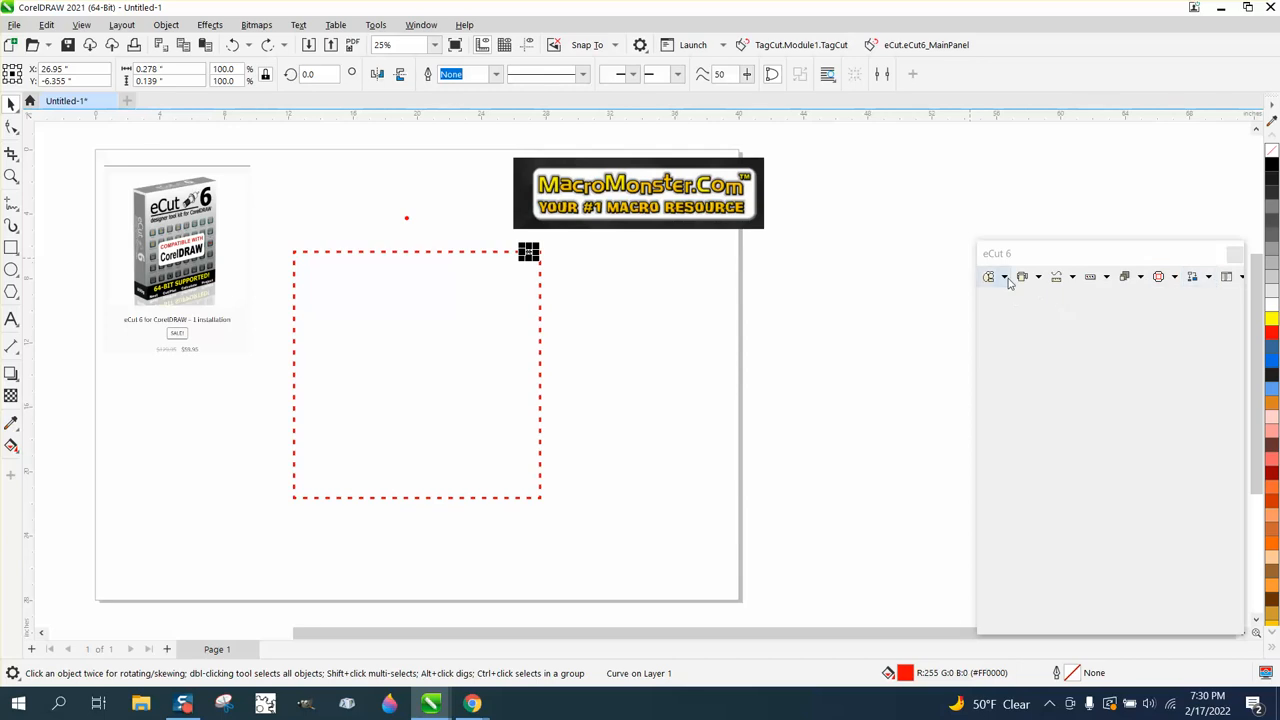
Browse the eCut 6 tool groups and open the alignment and replace tool list.
left_click(1069, 277)
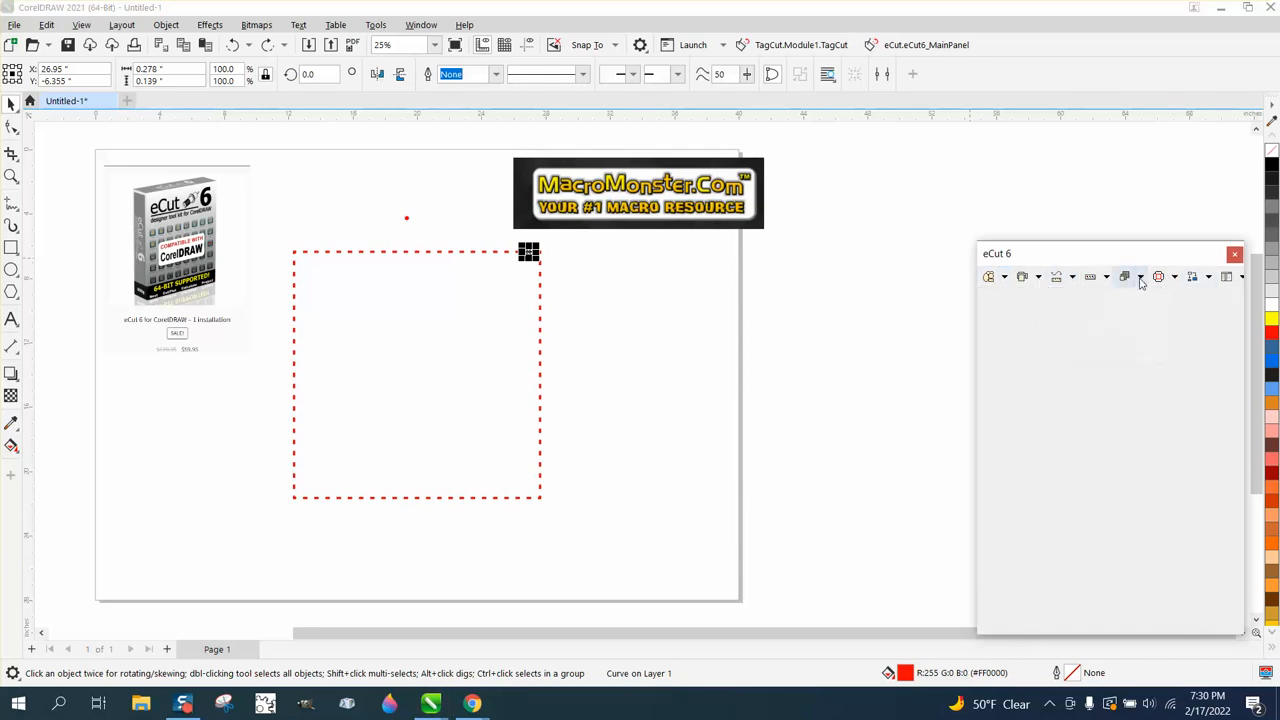
left_click(1125, 277)
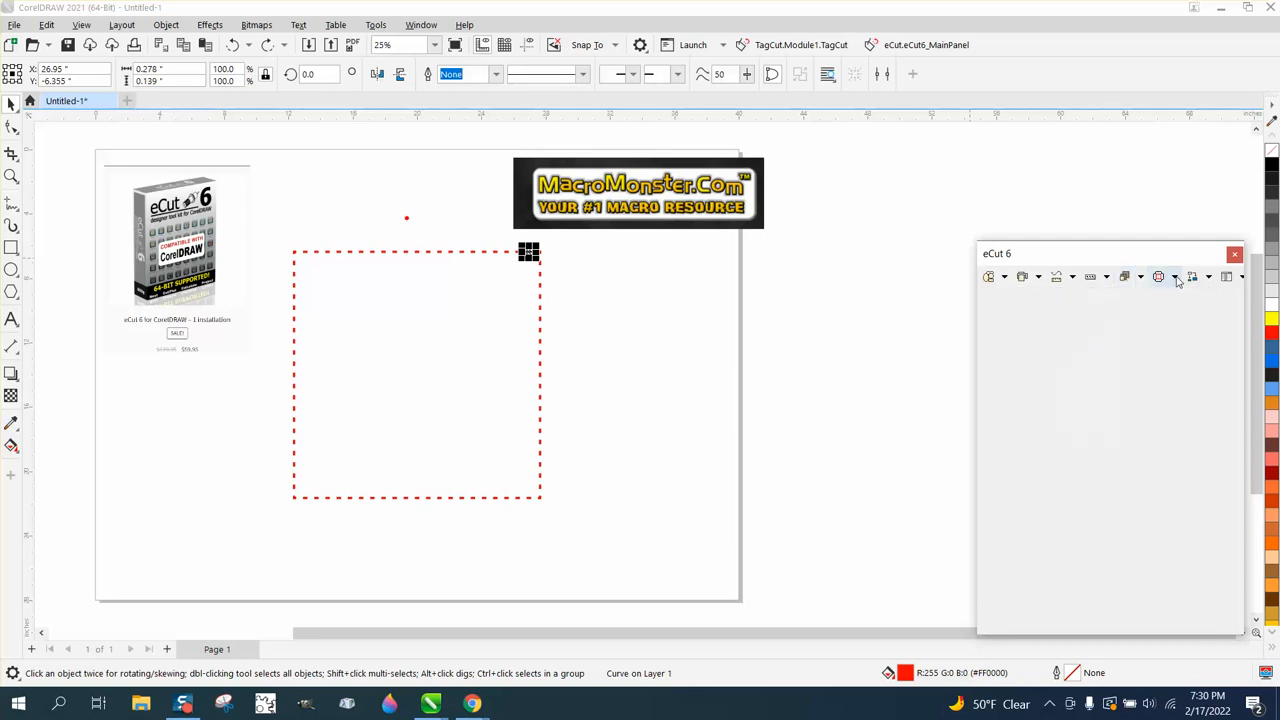
left_click(1207, 277)
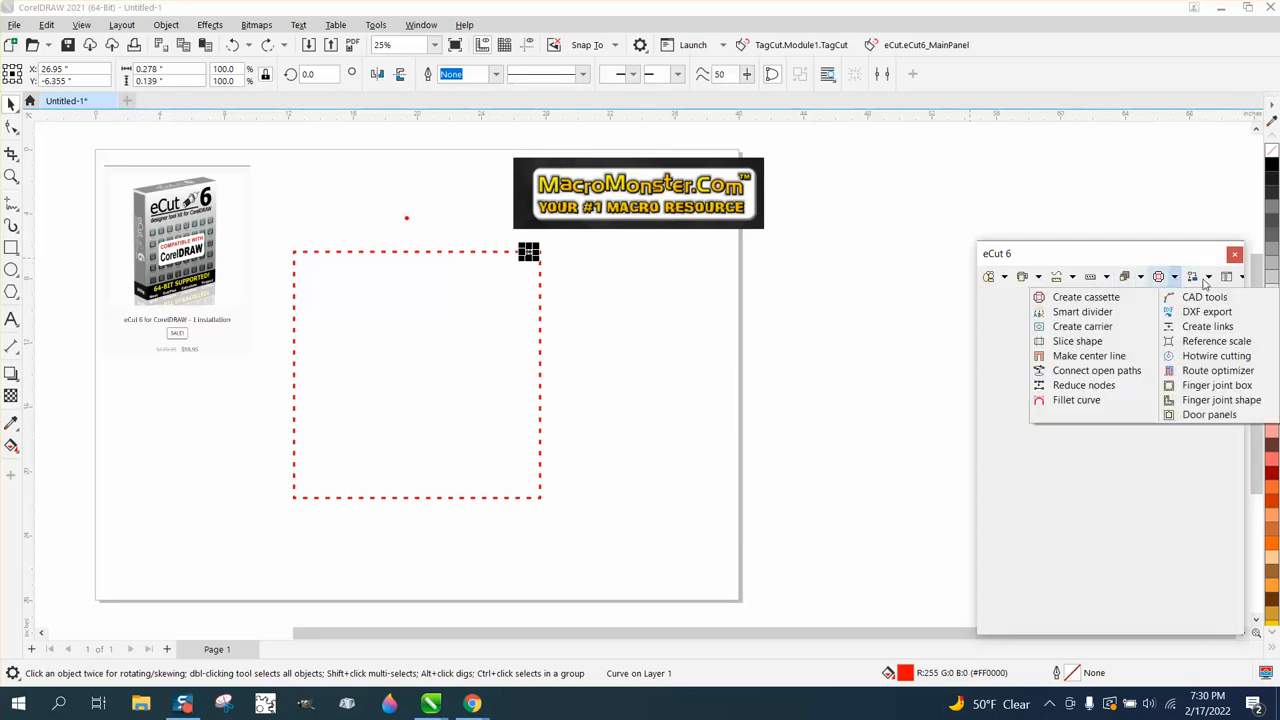
left_click(1209, 277)
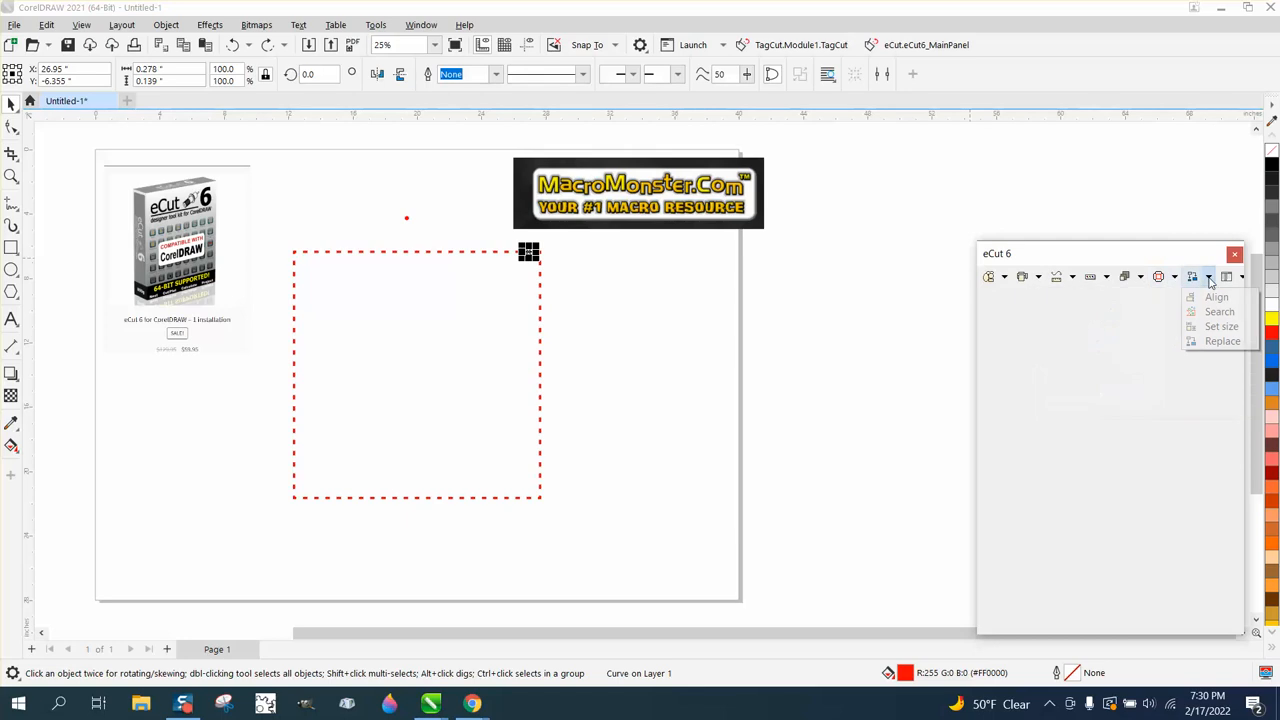
mouse_move(1222, 341)
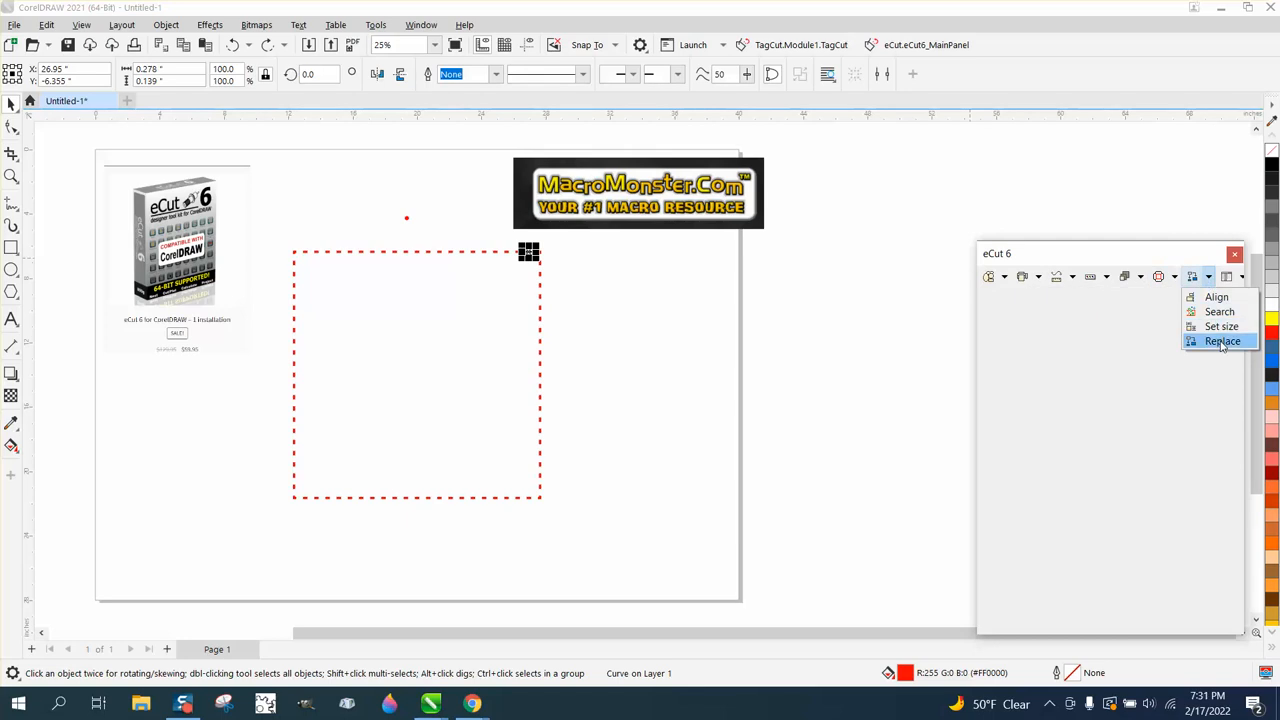
Set the red dot as master shape and replace all 88 dashes with it.
left_click(1222, 341)
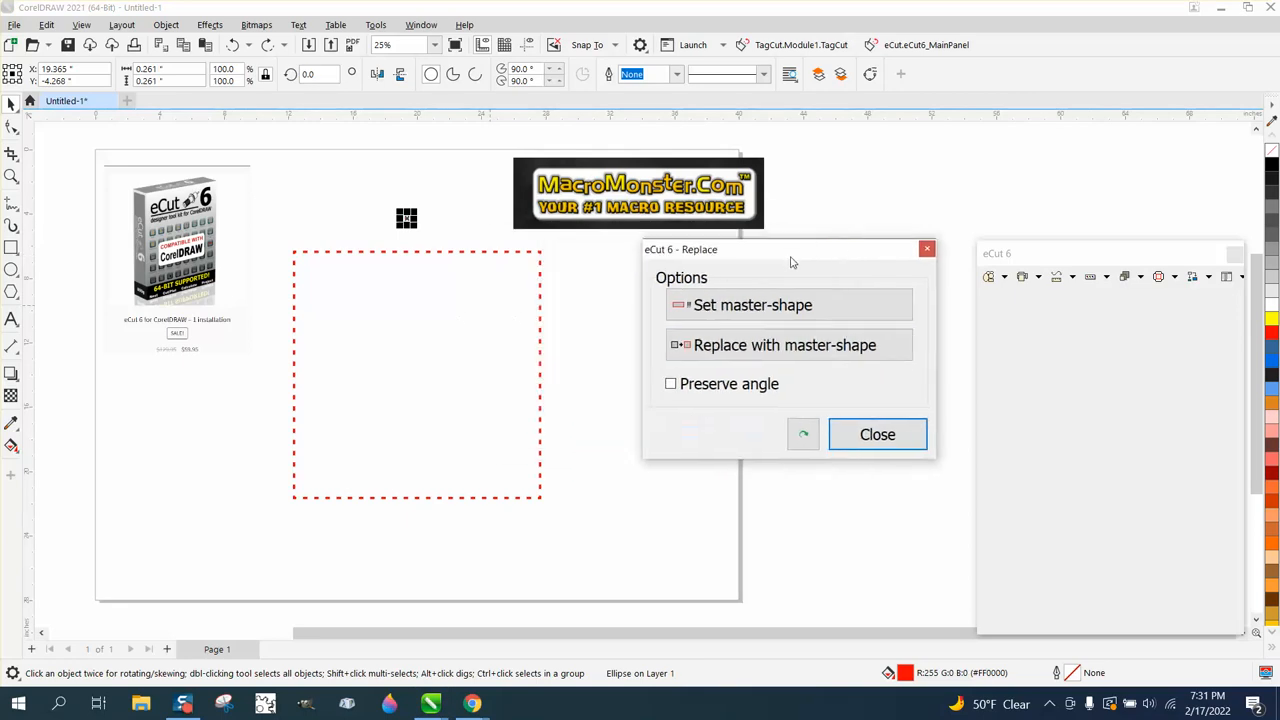
left_click(416, 374)
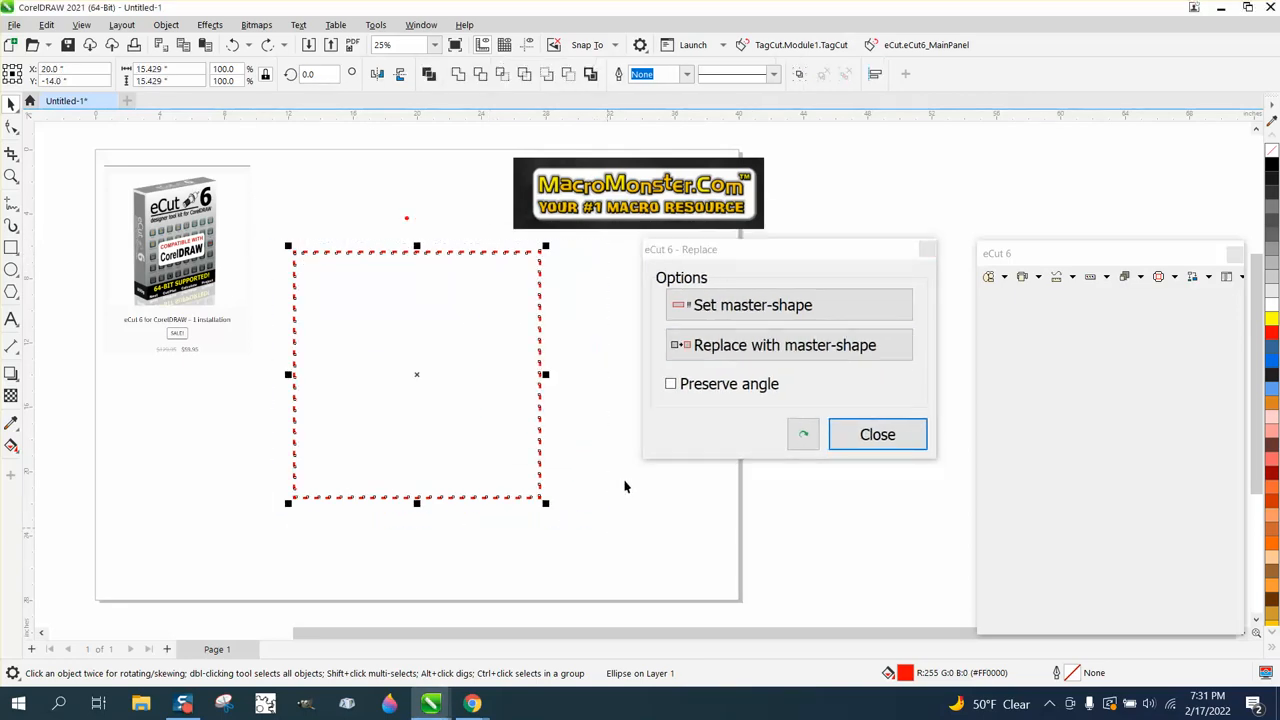
left_click(785, 345)
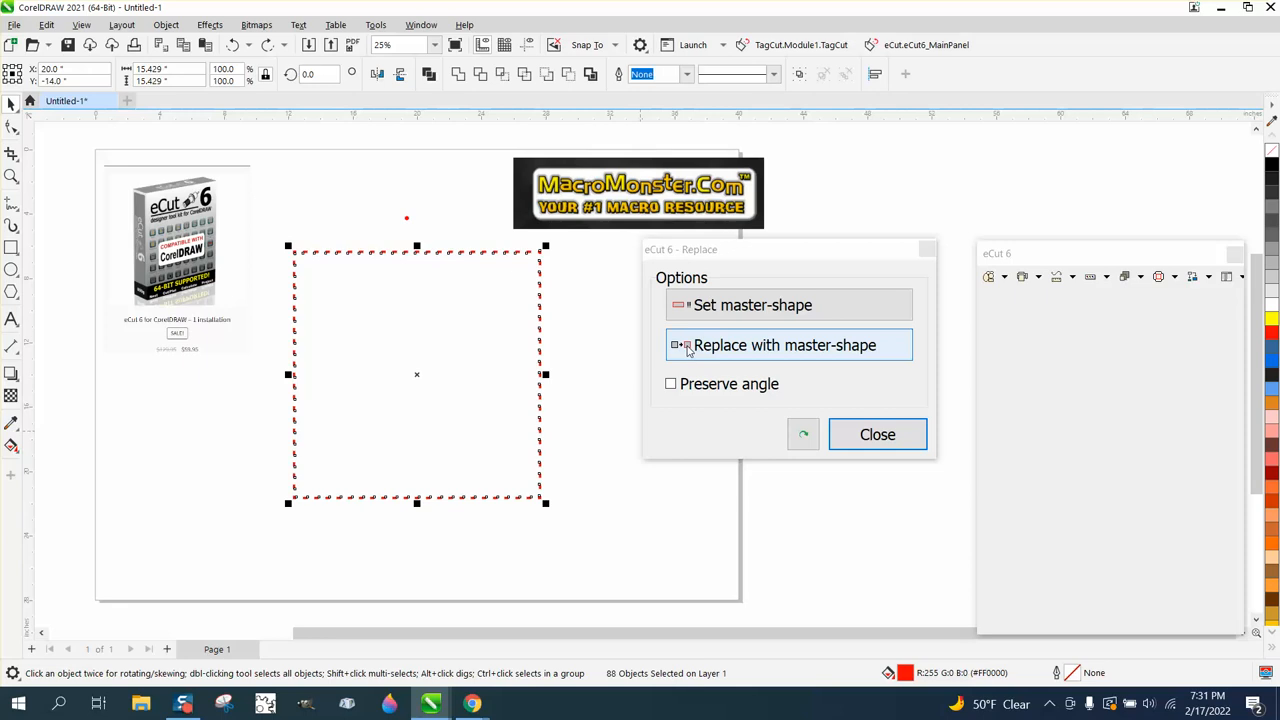
left_click(877, 434)
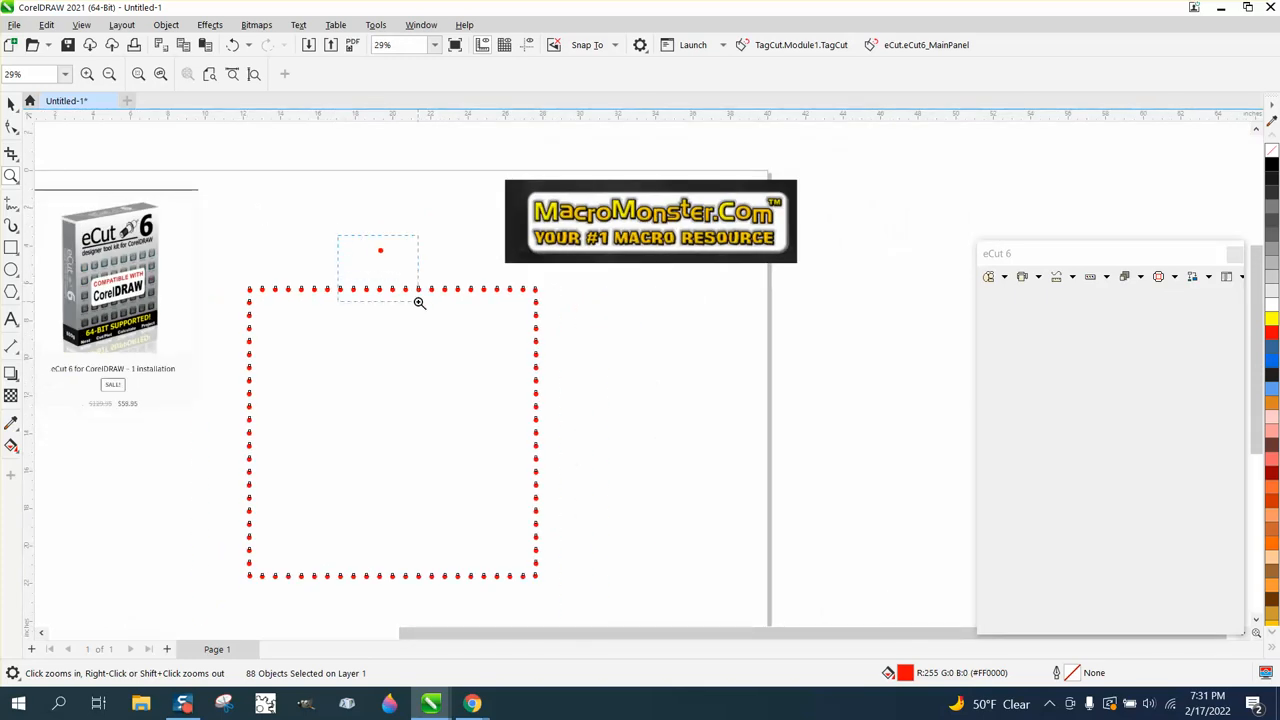
left_click(420, 303)
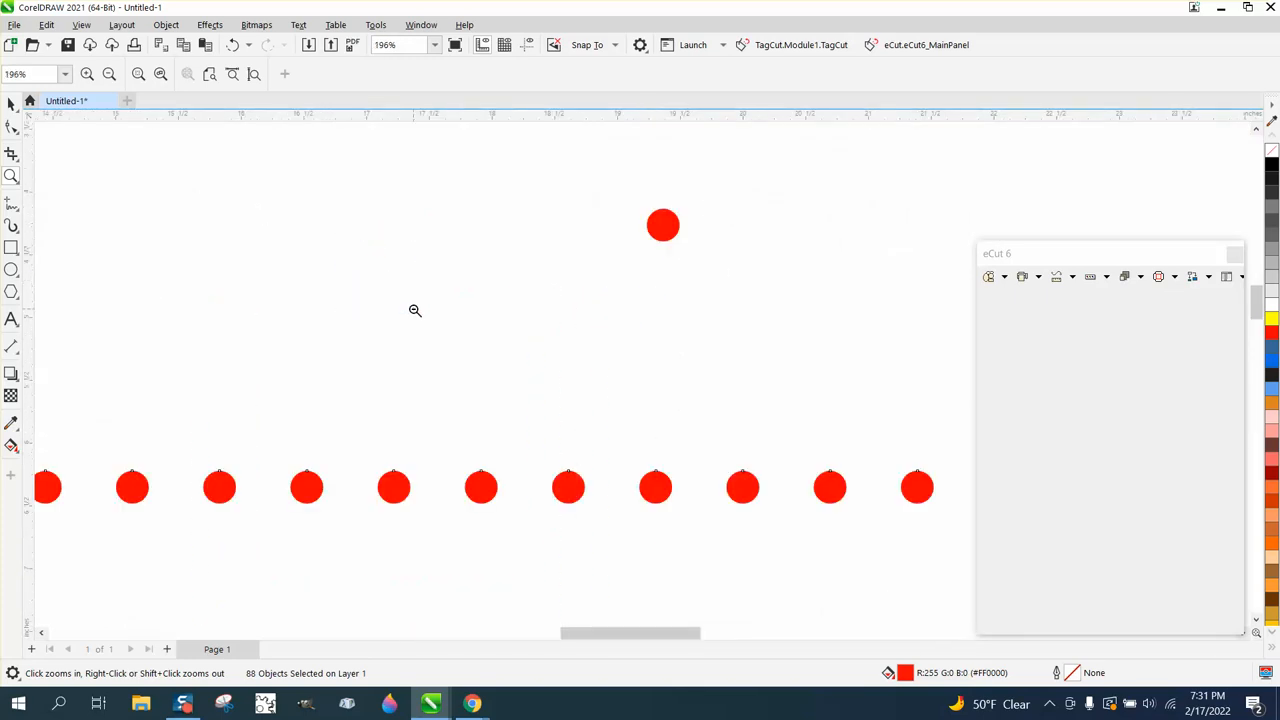